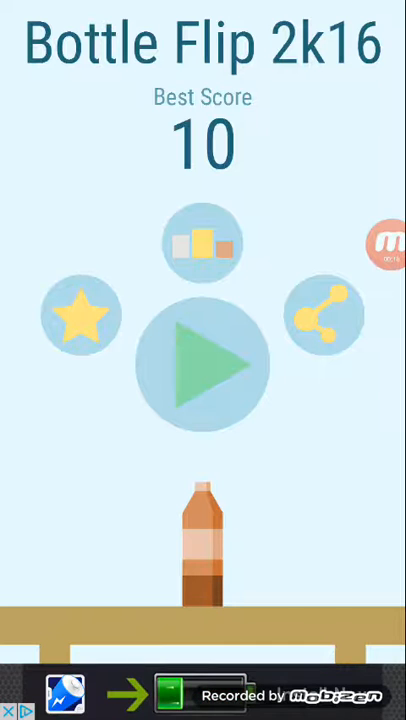
# Start a new Bottle Flip round from the title screen's play button.
pyautogui.click(202, 363)
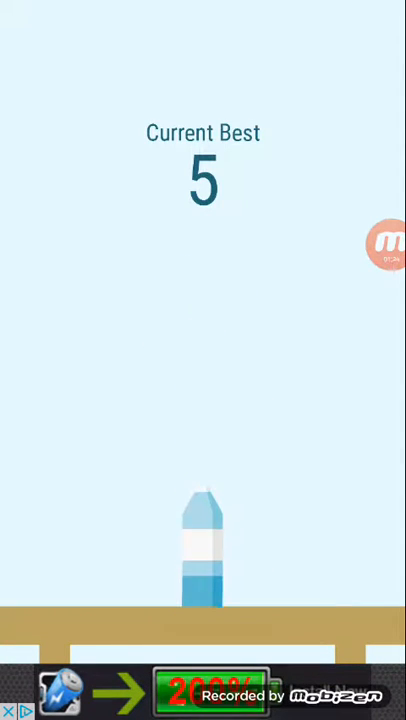
# Flip the bottle onto the table twice, pushing the current best to 6.
pyautogui.click(203, 400)
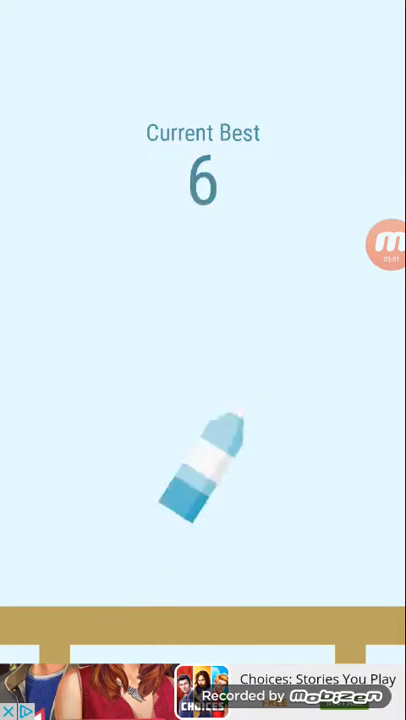
pyautogui.click(203, 450)
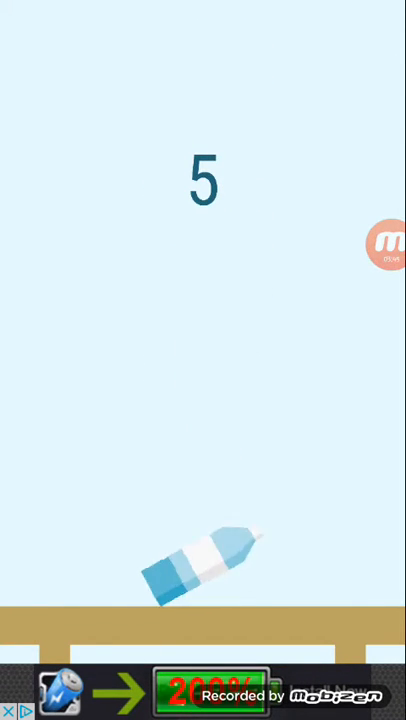
# Extend the streak, then begin a fresh run and flip again.
pyautogui.click(203, 400)
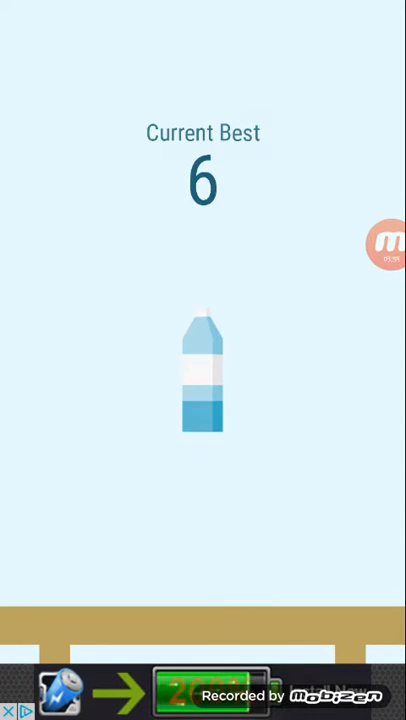
pyautogui.click(203, 380)
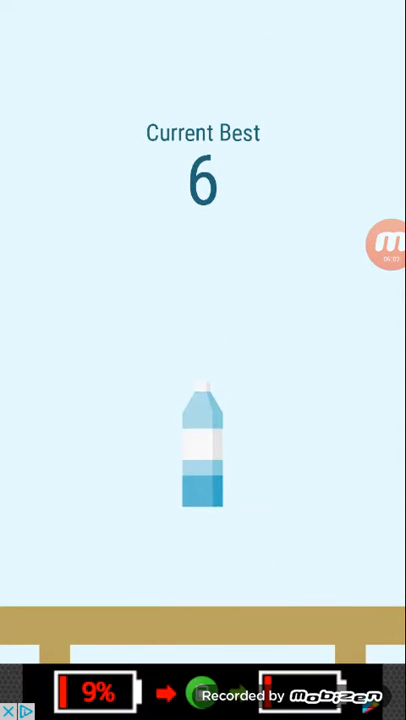
pyautogui.click(203, 450)
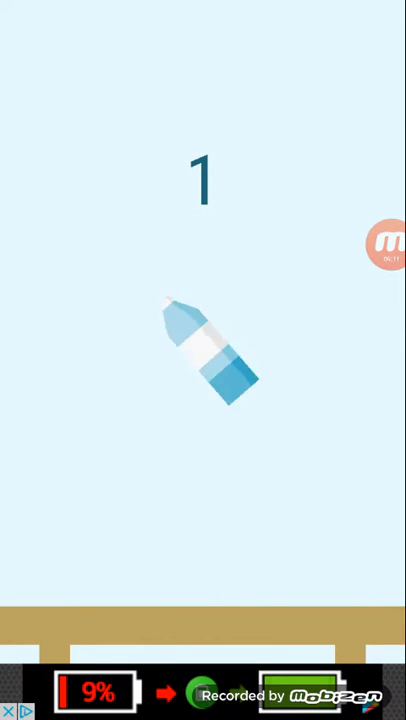
# Flip twice in a run that misses, then start another attempt.
pyautogui.click(203, 400)
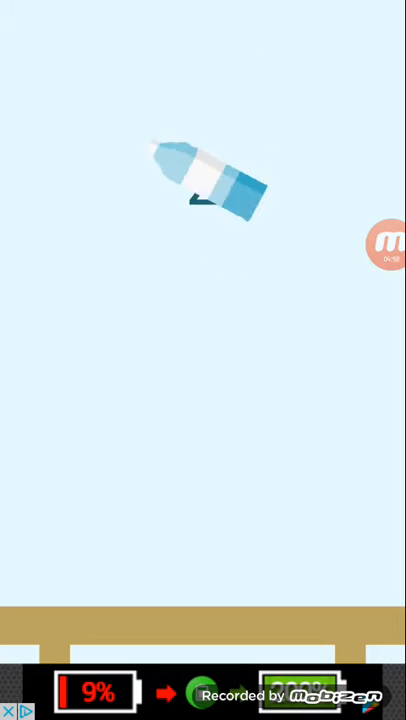
pyautogui.click(203, 450)
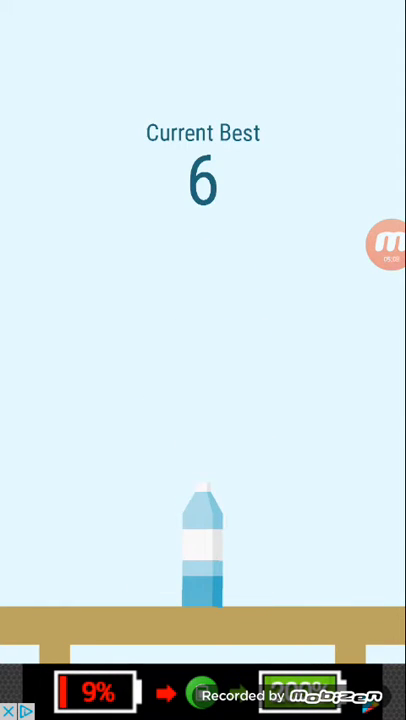
pyautogui.click(203, 540)
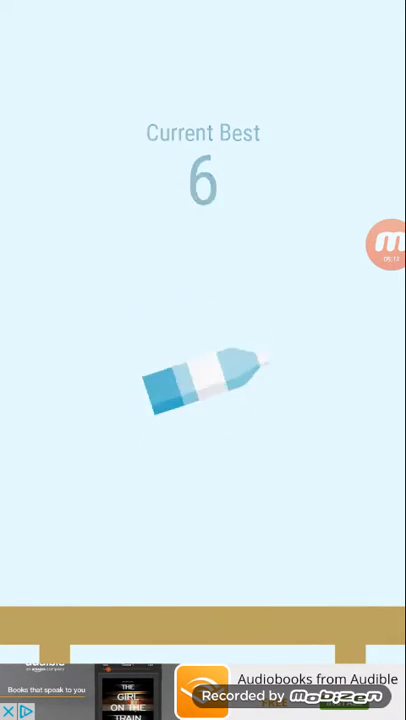
# Land a streak of 8 flips, raising the current best from 6 to 8.
pyautogui.click(203, 400)
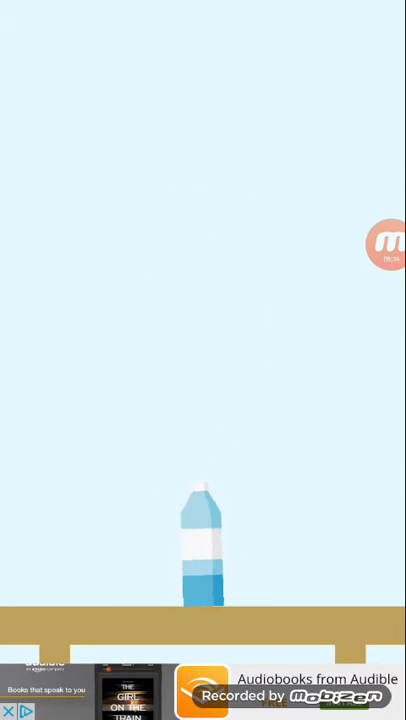
pyautogui.click(200, 550)
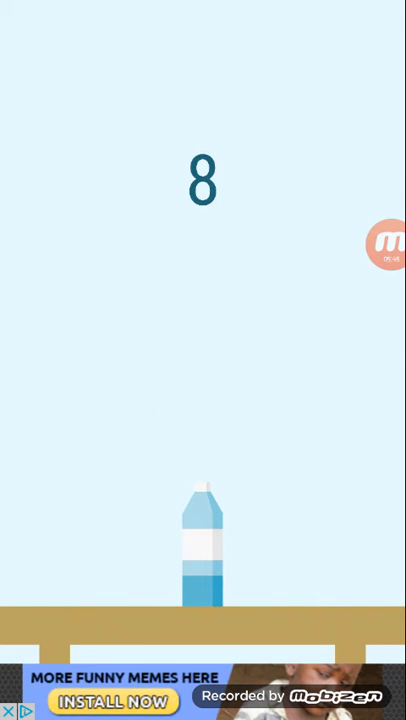
pyautogui.click(383, 242)
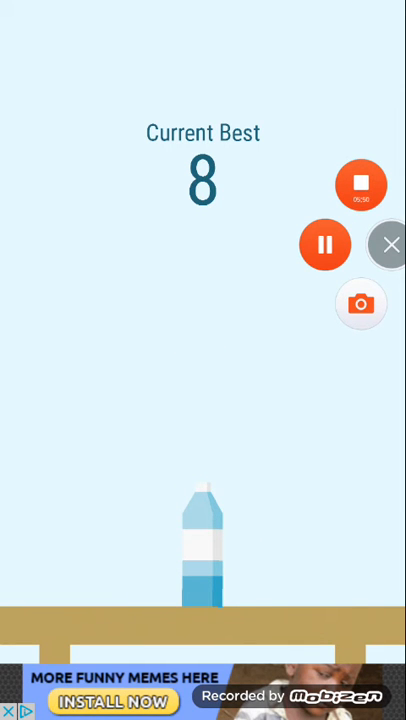